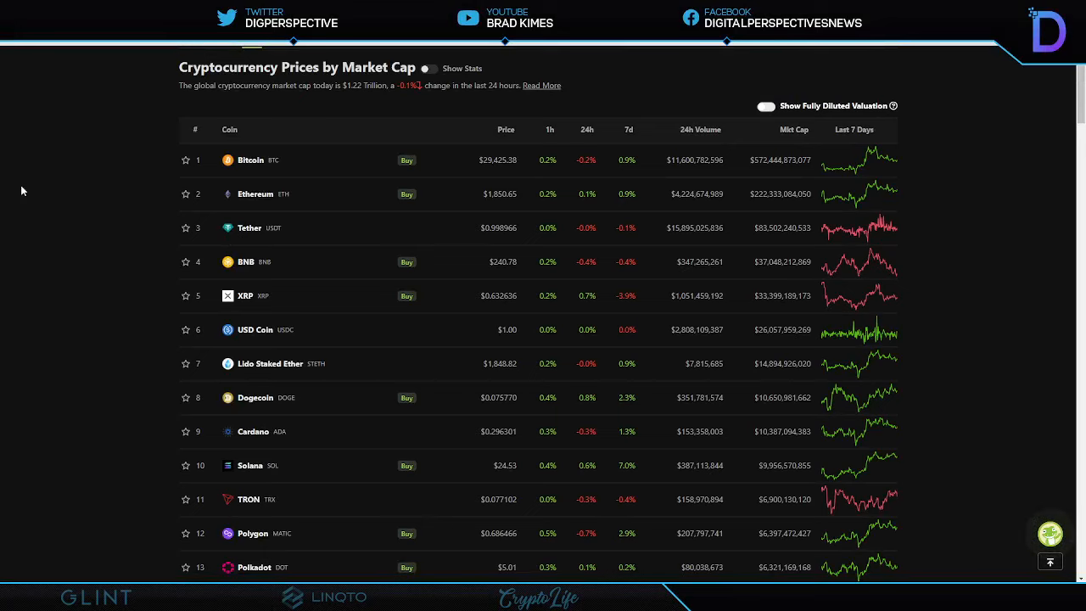
mouse_move(95, 139)
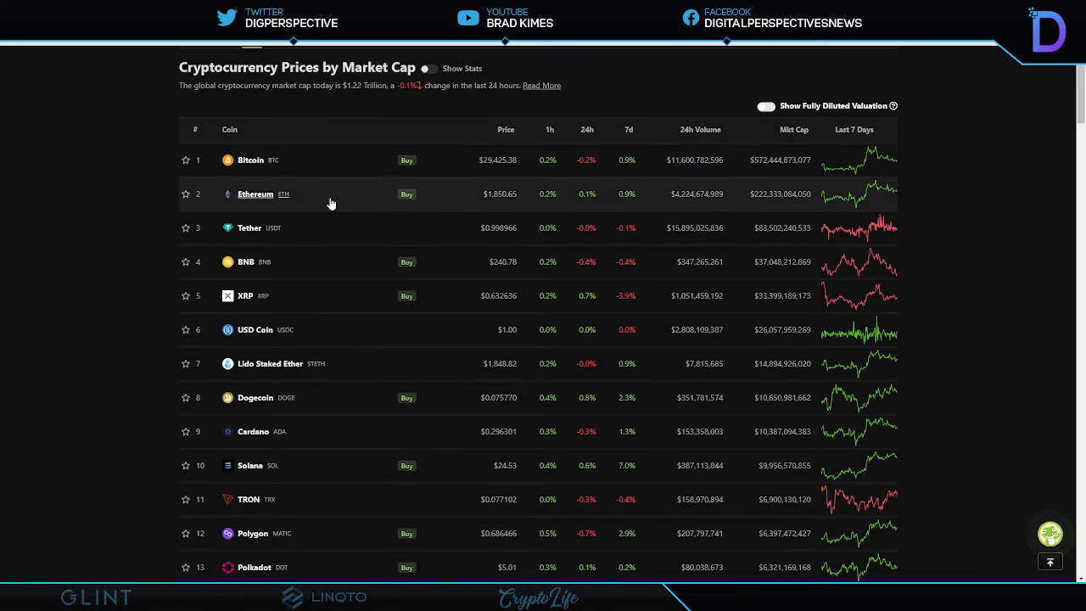
mouse_move(777, 249)
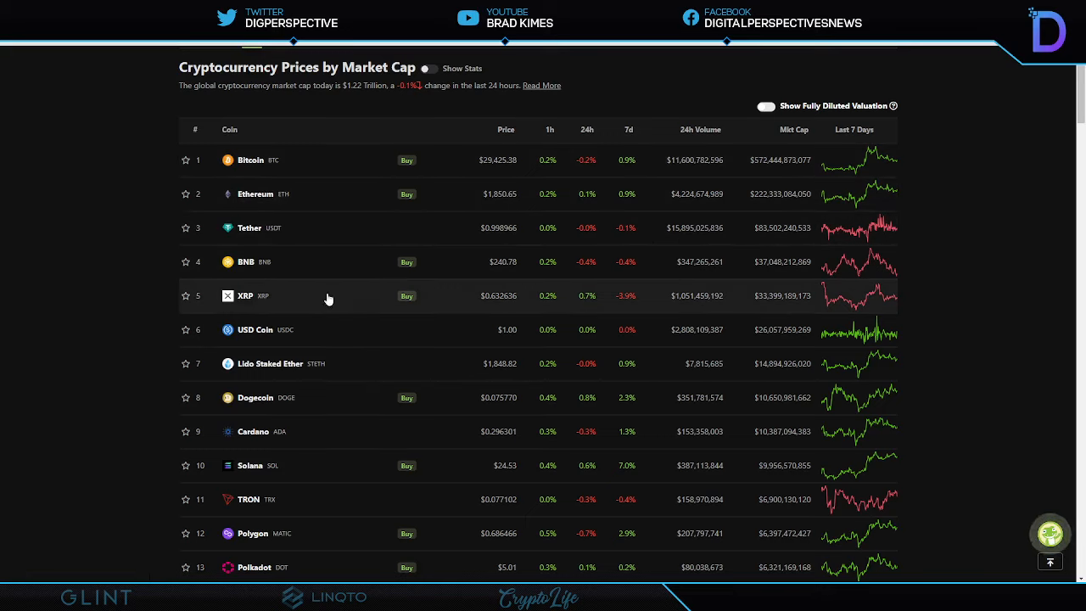
mouse_move(244, 296)
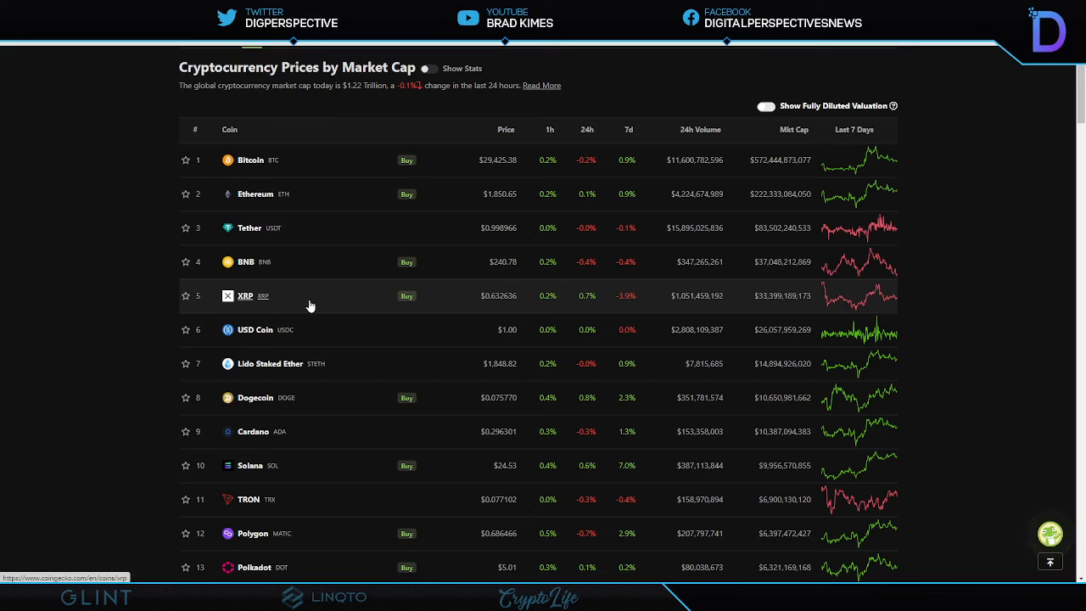
mouse_move(297, 305)
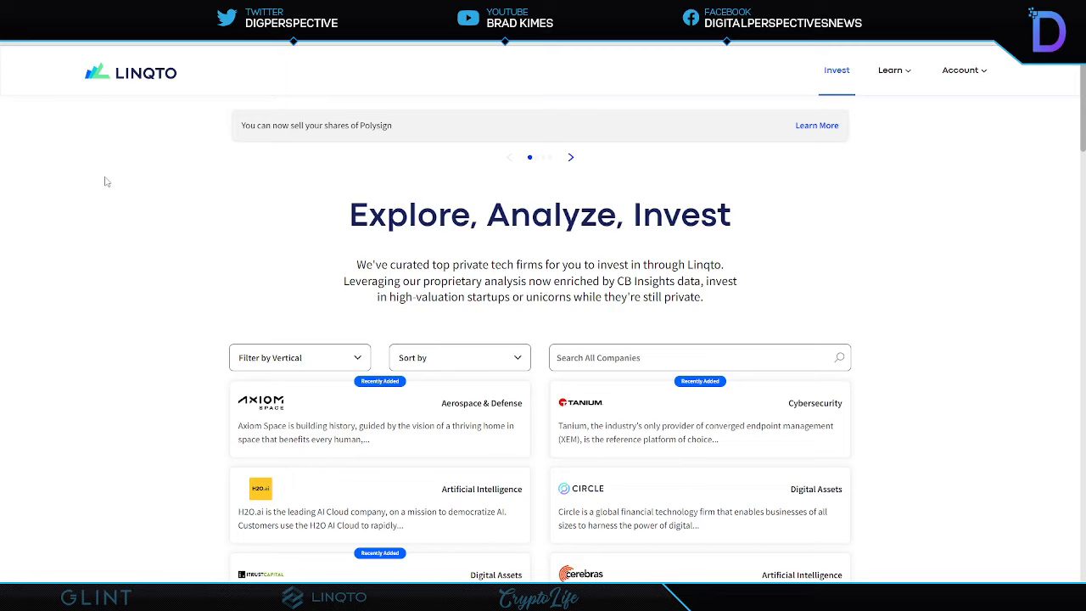
mouse_move(195, 195)
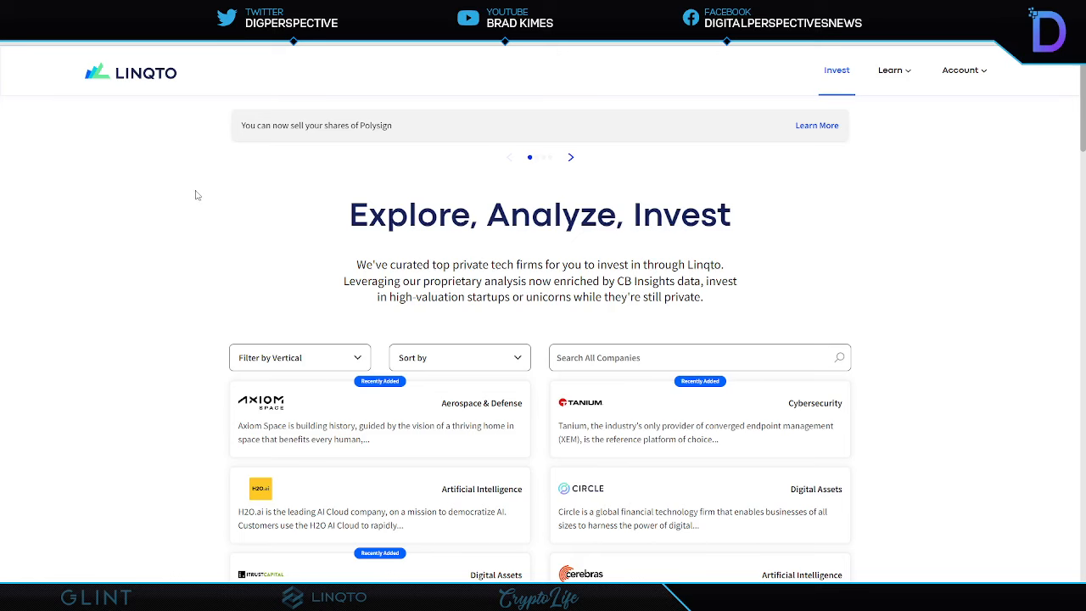
mouse_move(190, 193)
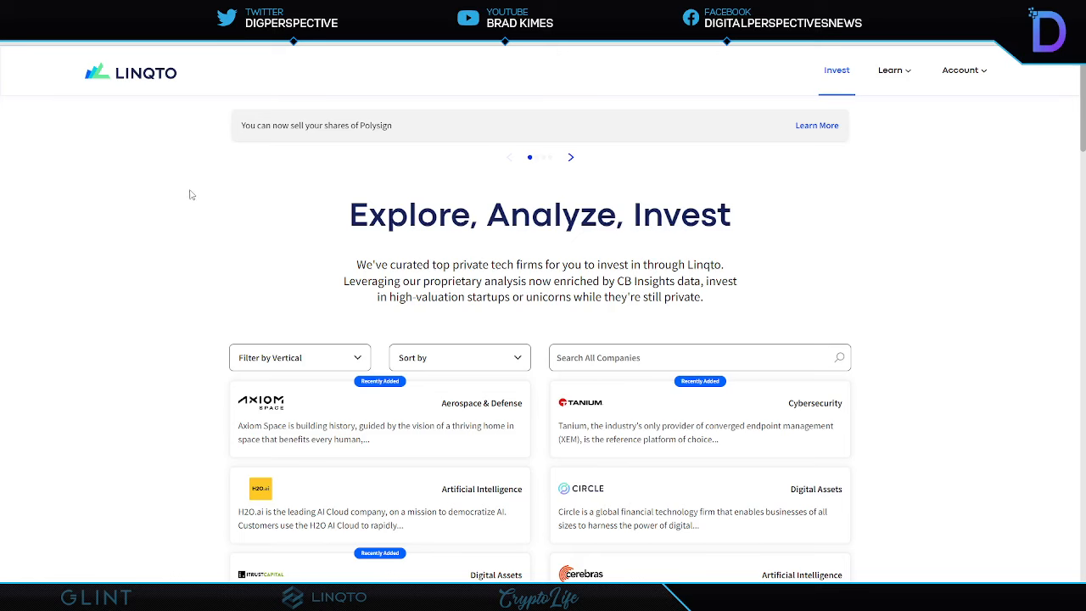
Scroll the Linqto Invest page down through the company cards past Ripple and PolySign to Glint and Ledger.
scroll(down, 3)
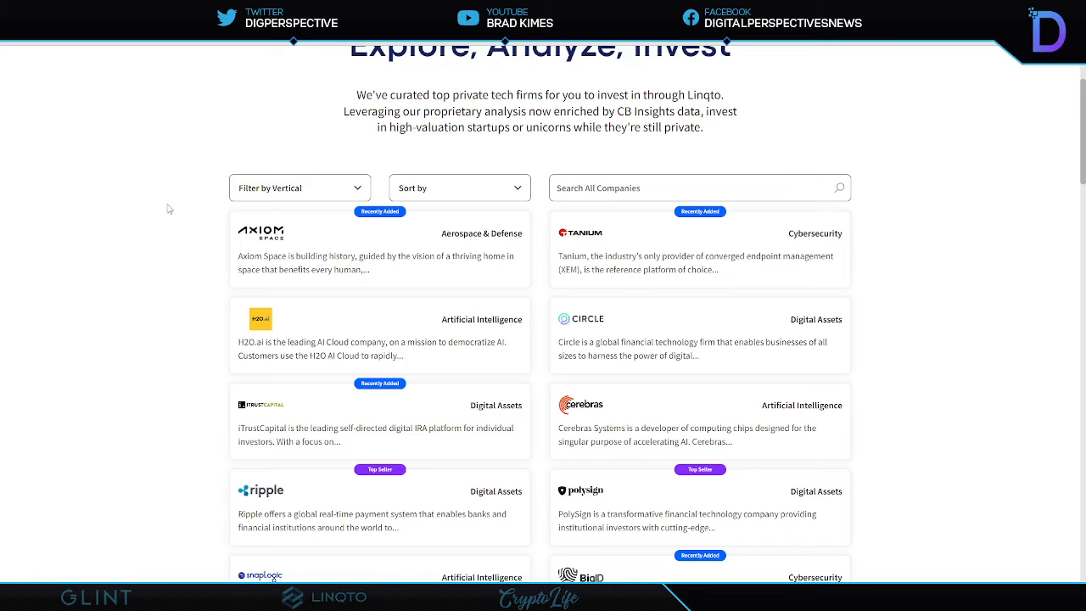
scroll(down, 3)
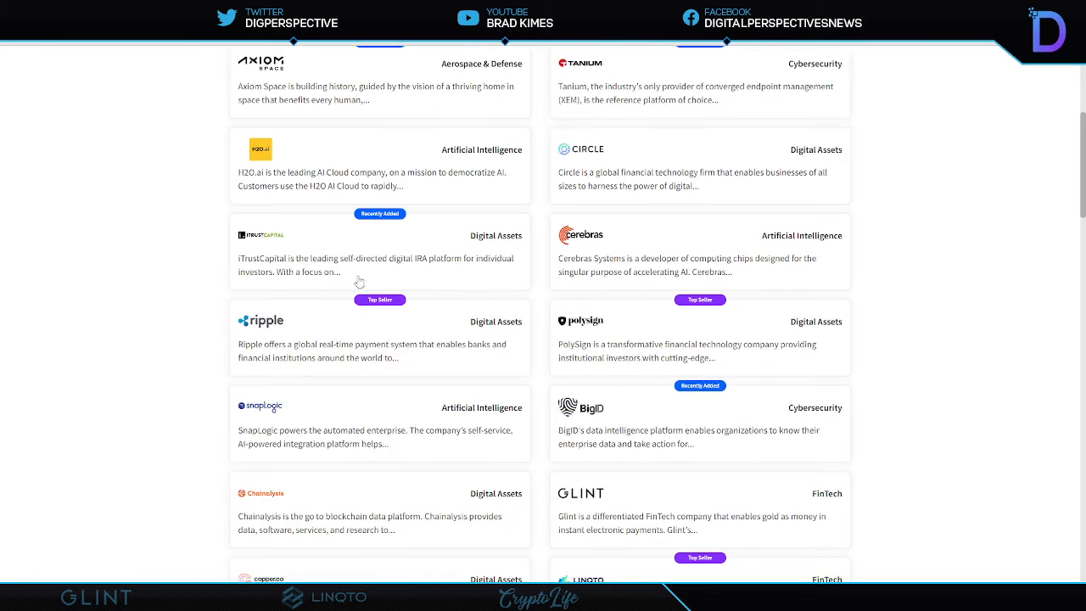
mouse_move(346, 332)
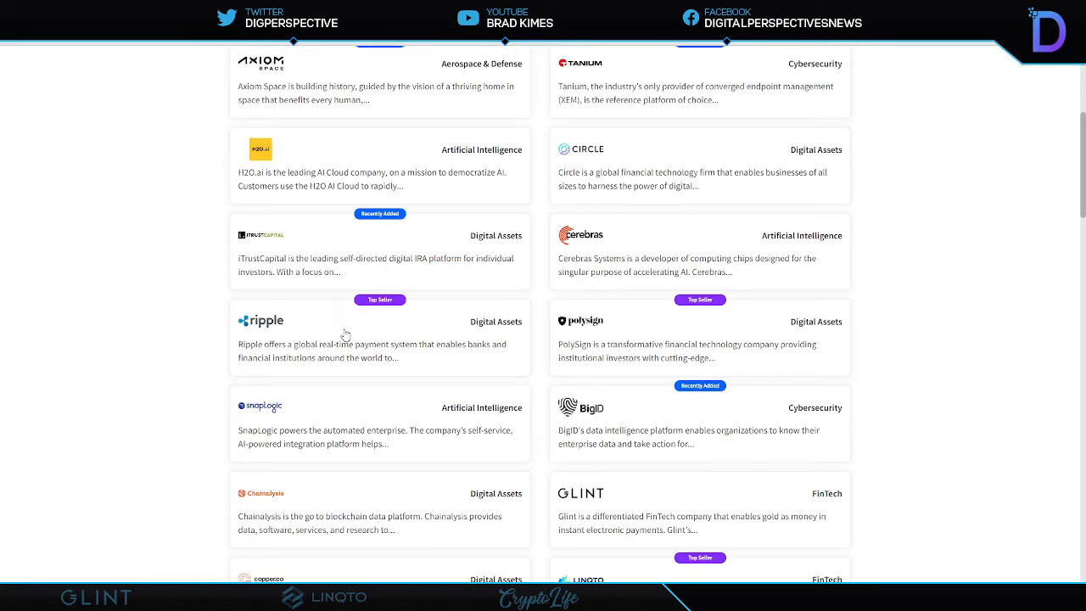
mouse_move(364, 479)
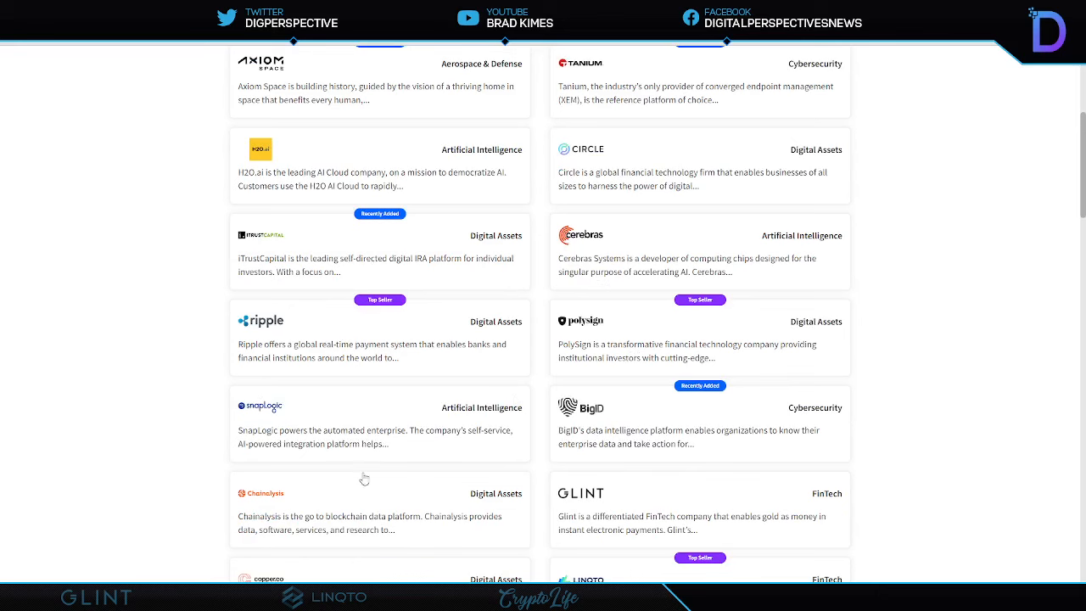
mouse_move(699, 454)
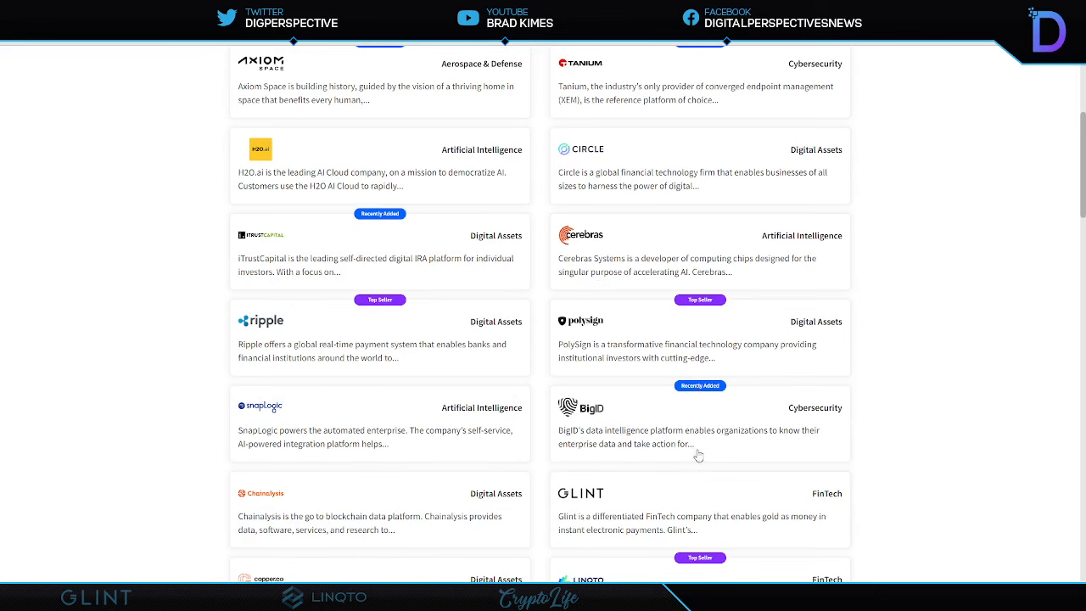
scroll(down, 3)
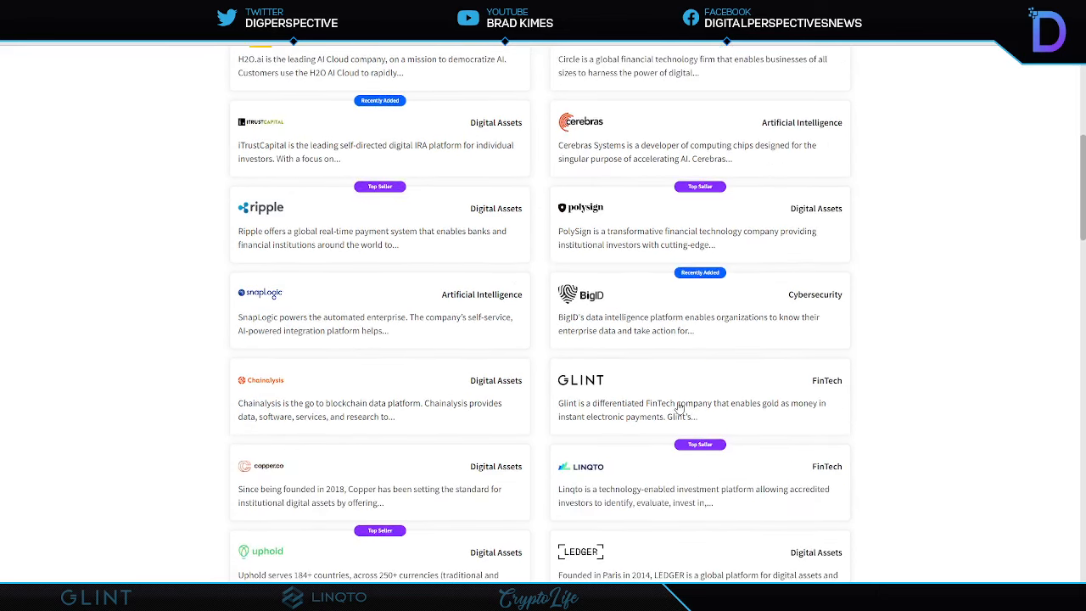
scroll(down, 3)
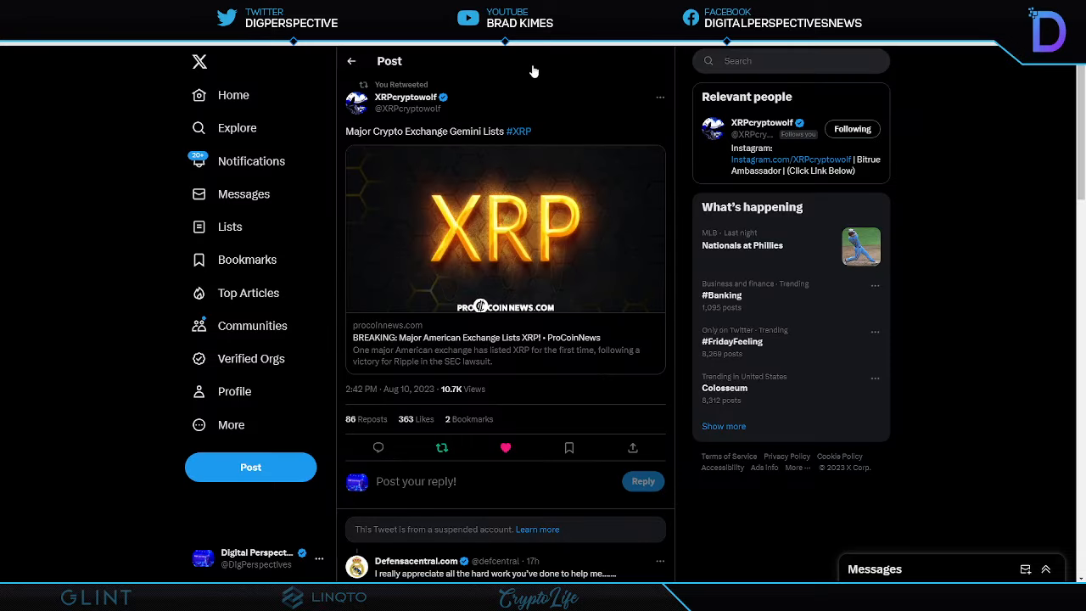
mouse_move(563, 75)
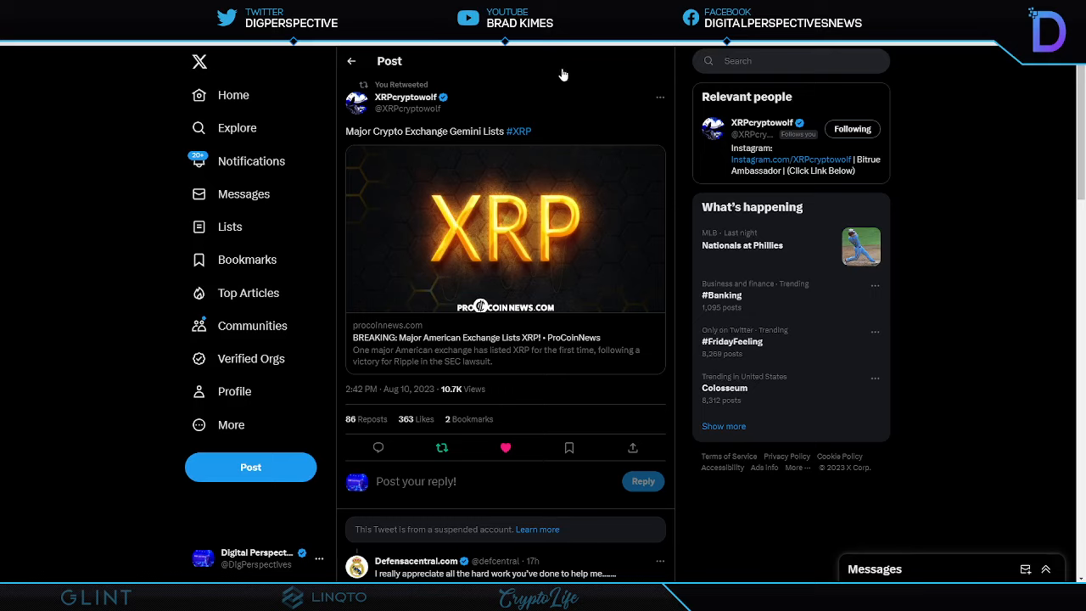
mouse_move(573, 80)
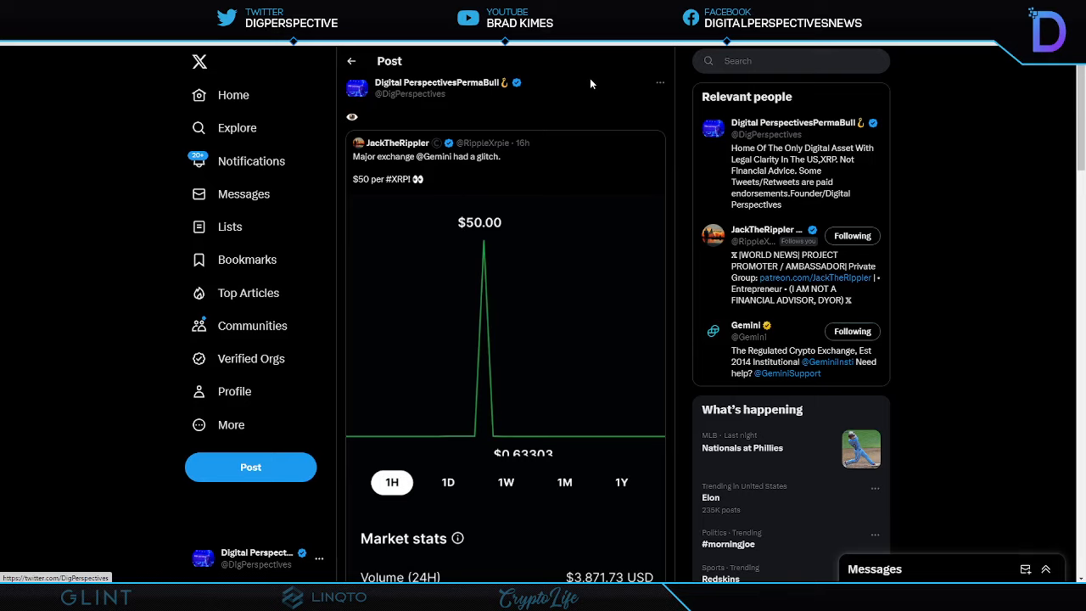
mouse_move(595, 83)
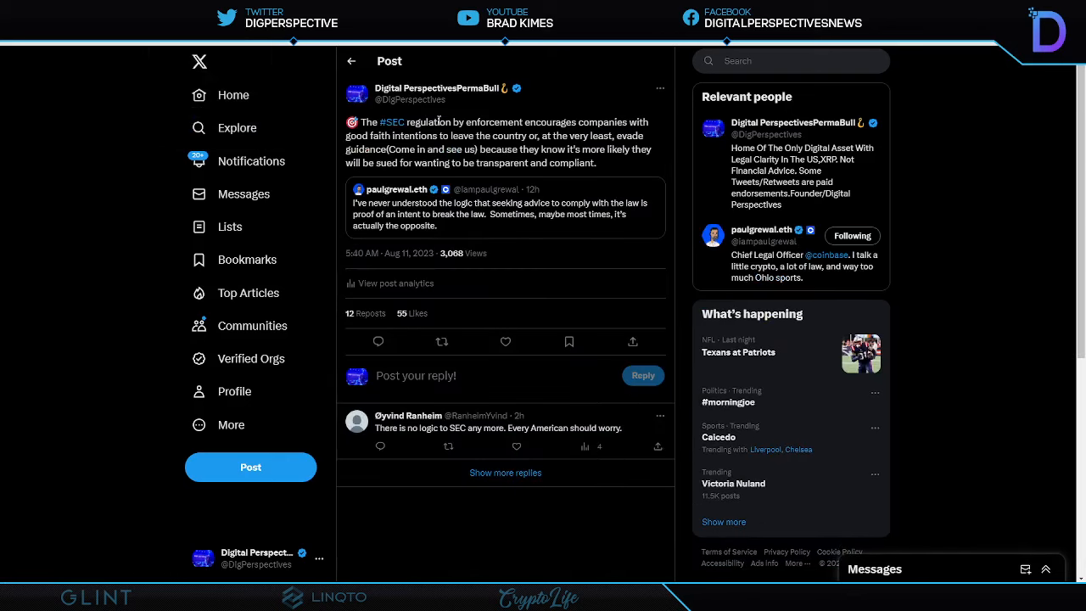
mouse_move(581, 77)
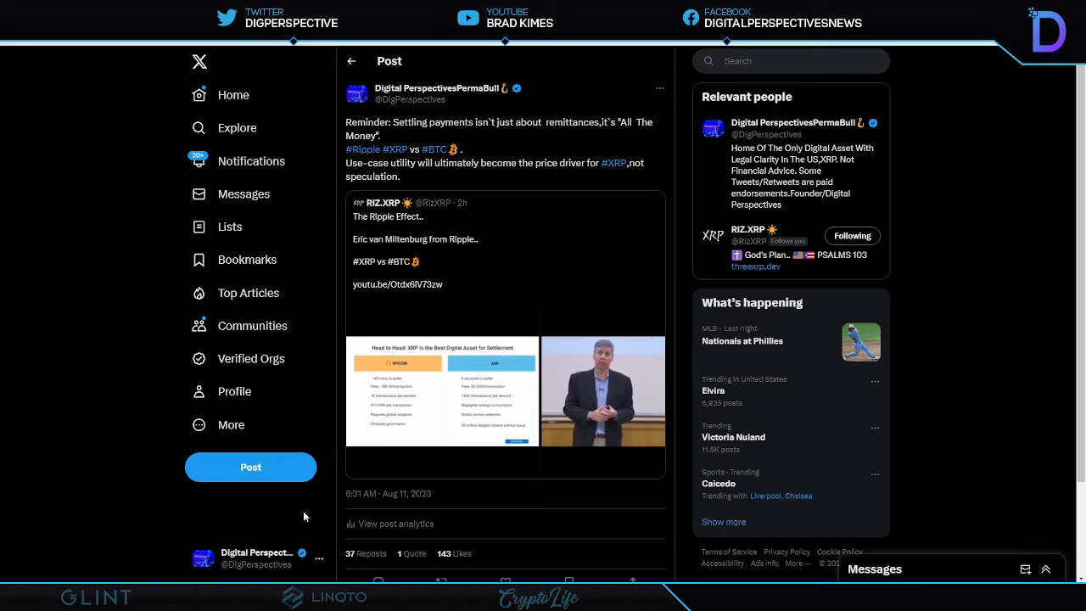
mouse_move(326, 509)
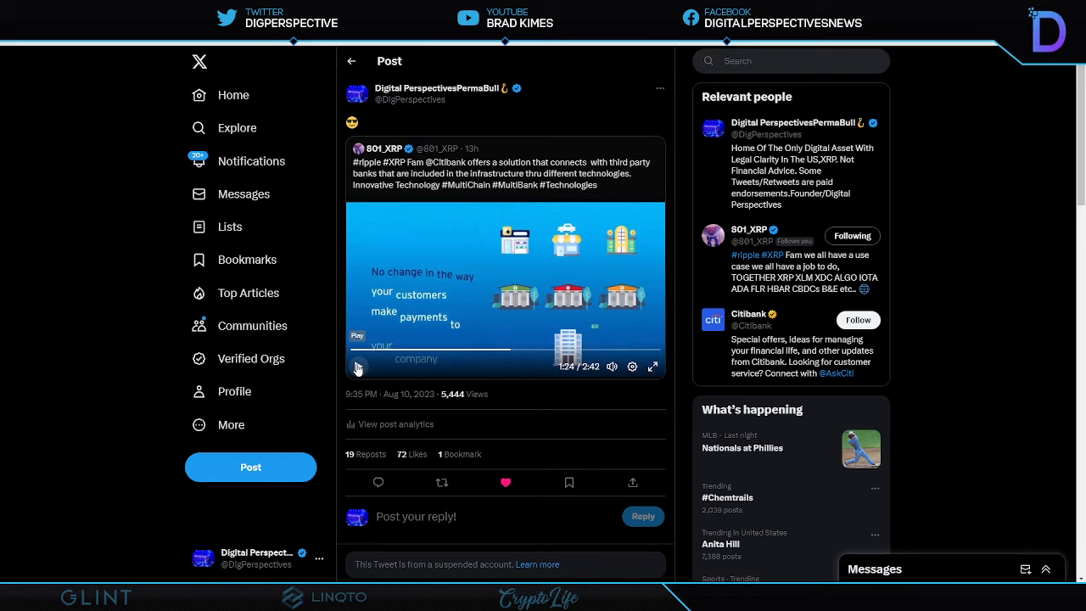
Run the Citibank payments video, pausing on the funds-transfer slide near 1:55, then resume it.
click(356, 367)
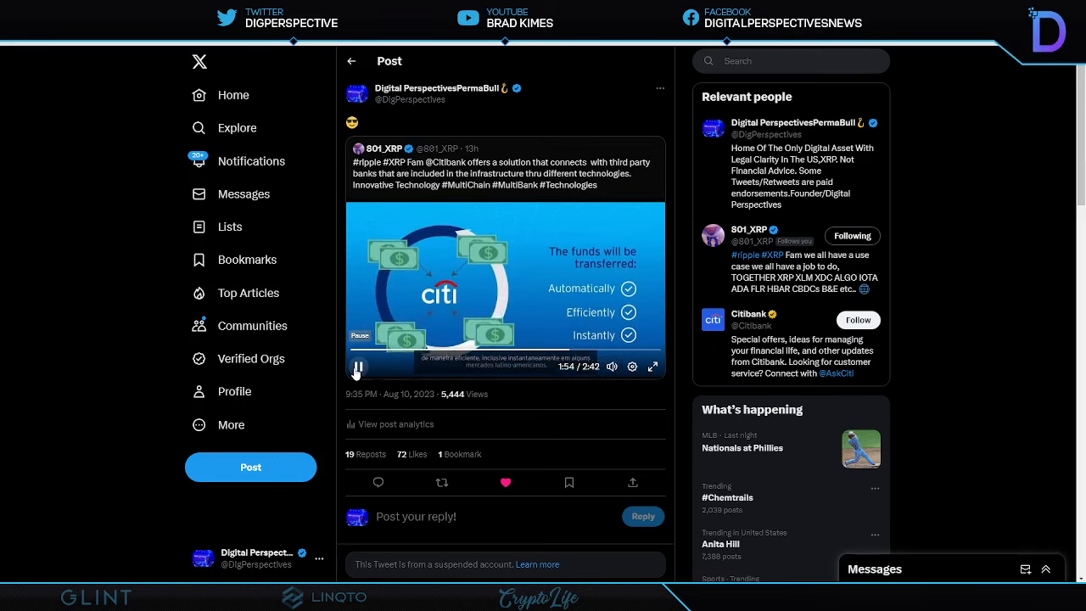
click(356, 367)
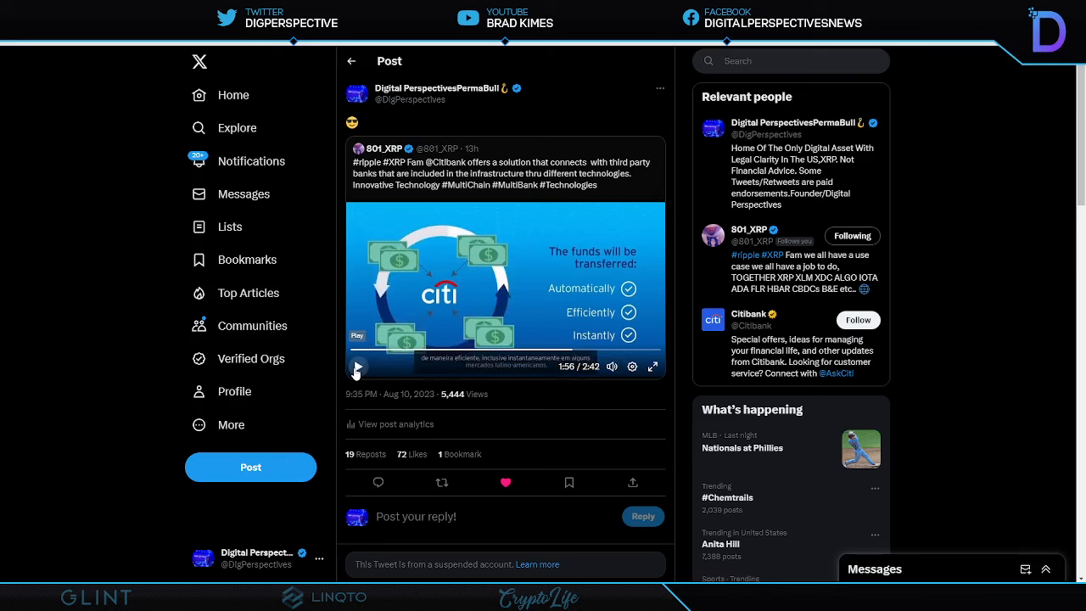
click(358, 367)
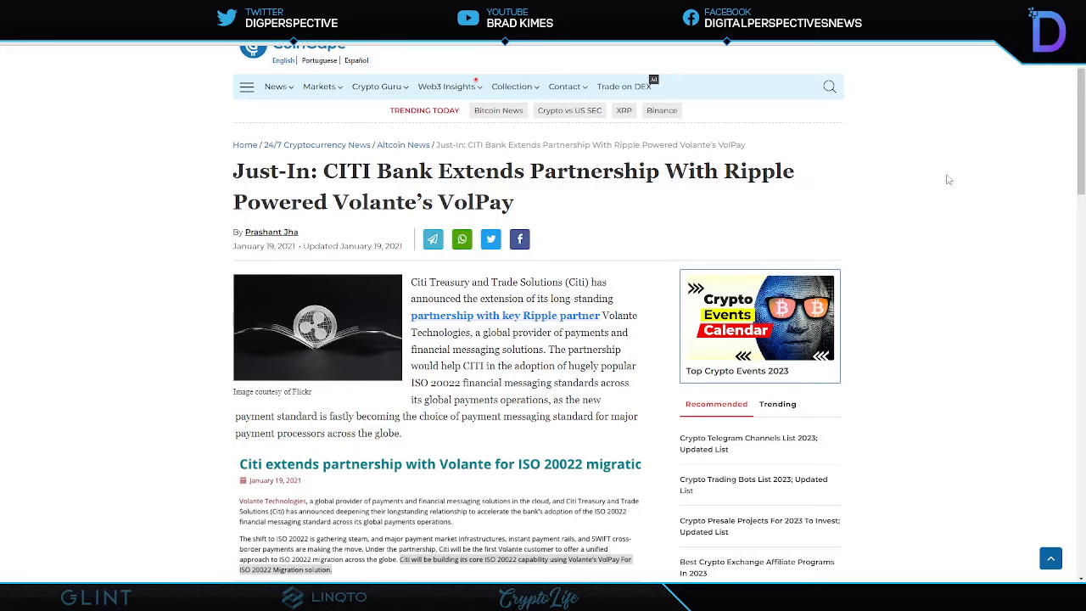
mouse_move(933, 183)
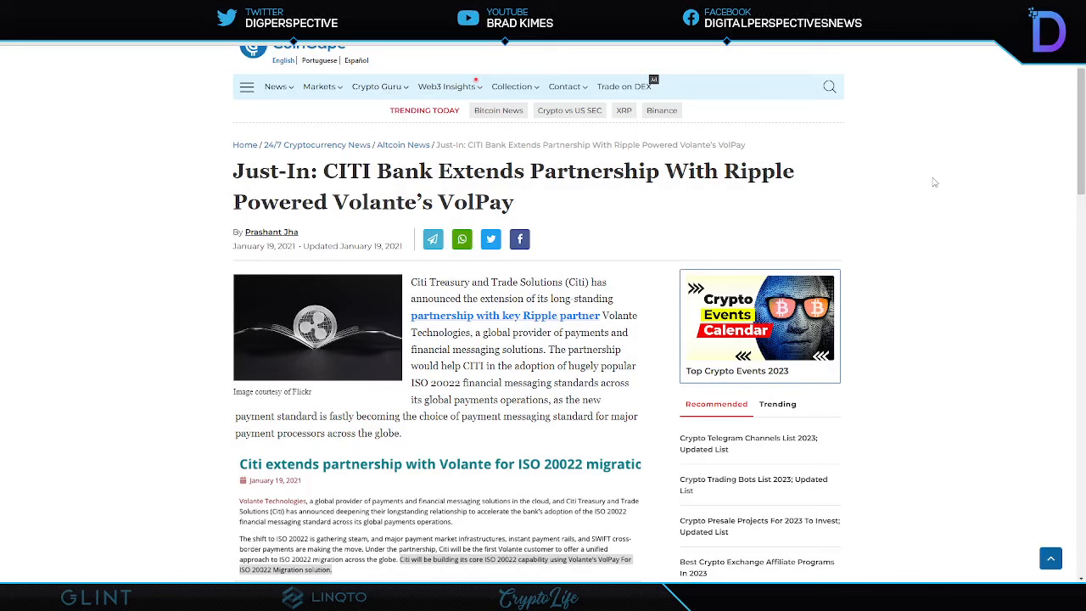
mouse_move(322, 222)
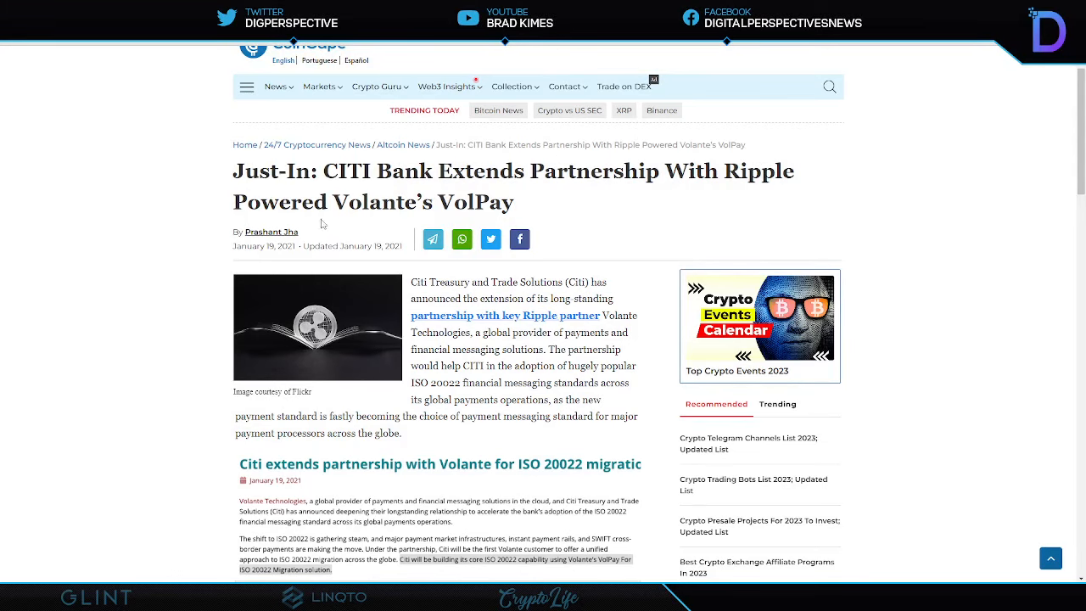
mouse_move(161, 68)
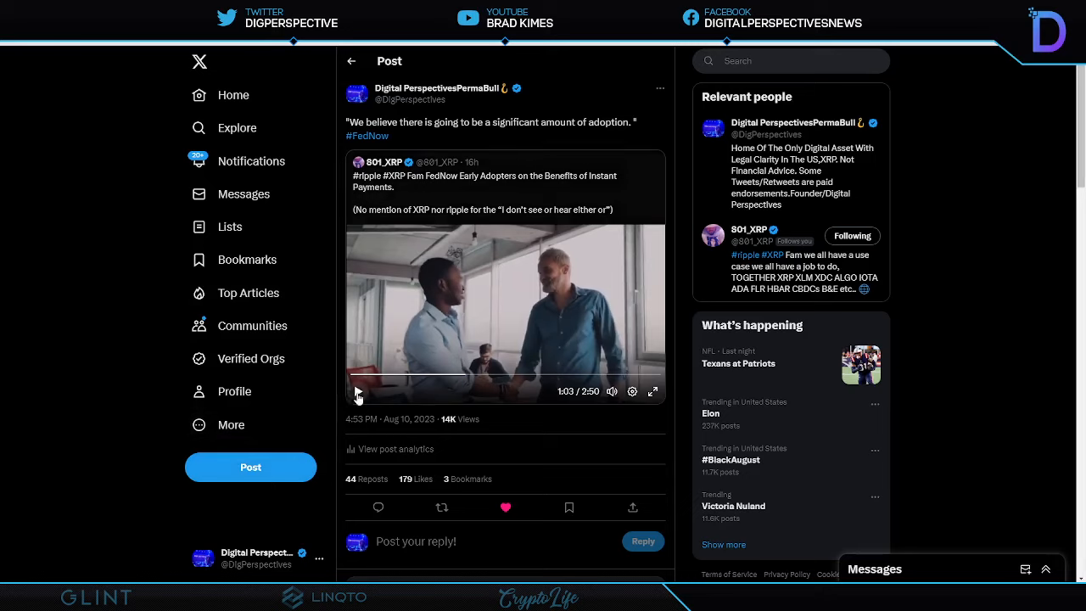
mouse_move(356, 395)
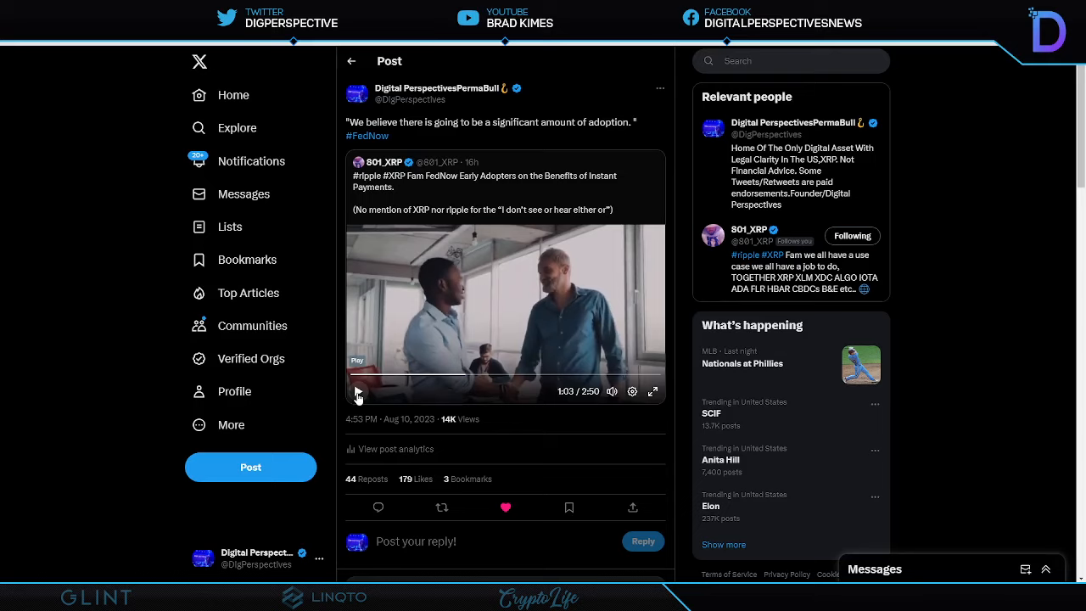
Resume the embedded FedNow early-adopters video and pause it again after about a minute.
click(356, 394)
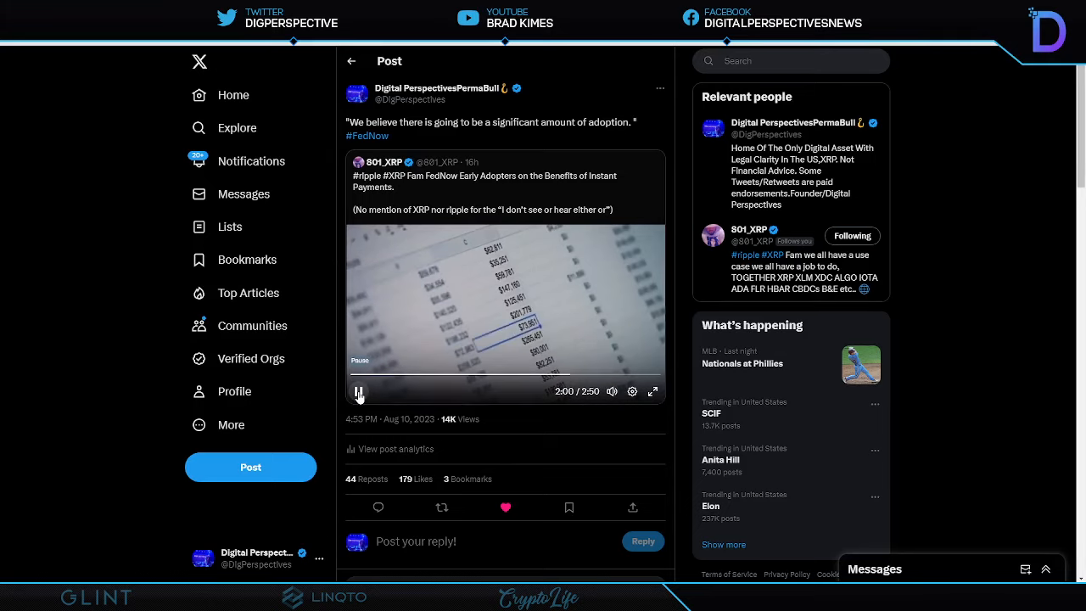
click(358, 391)
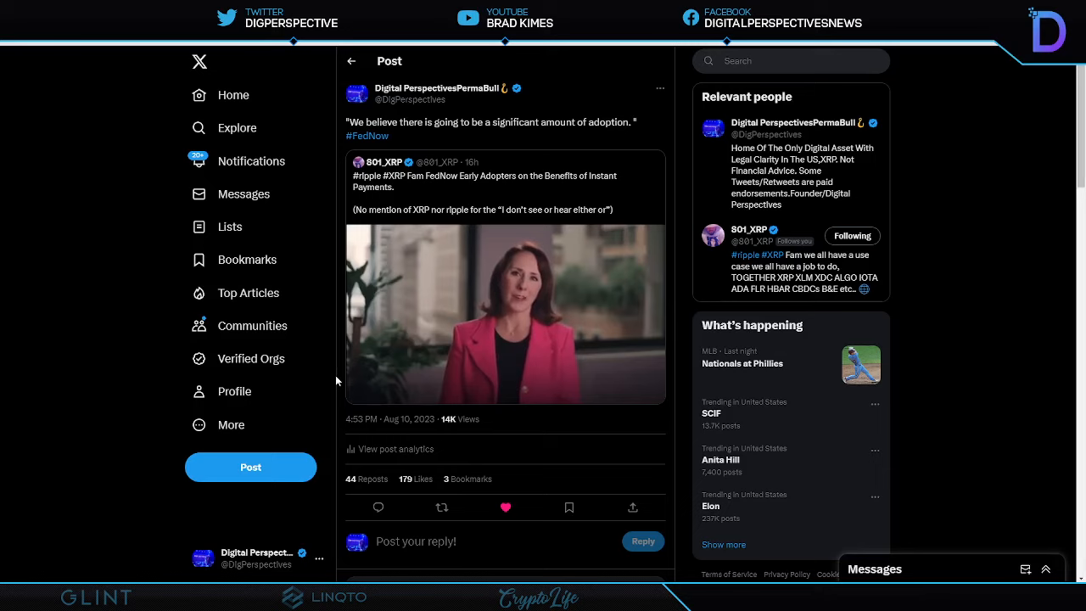
click(505, 314)
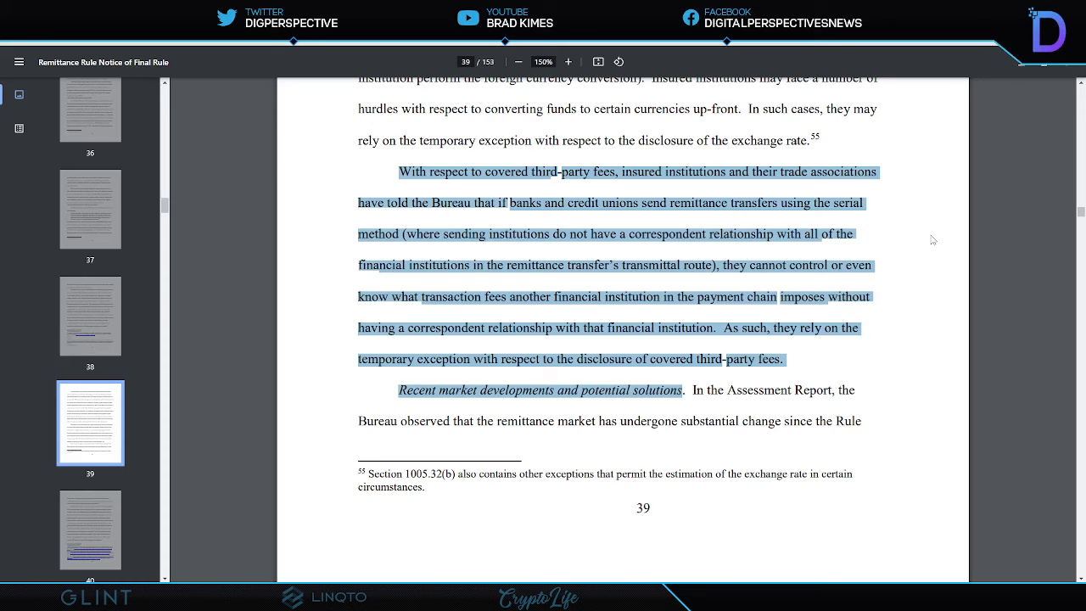
mouse_move(933, 298)
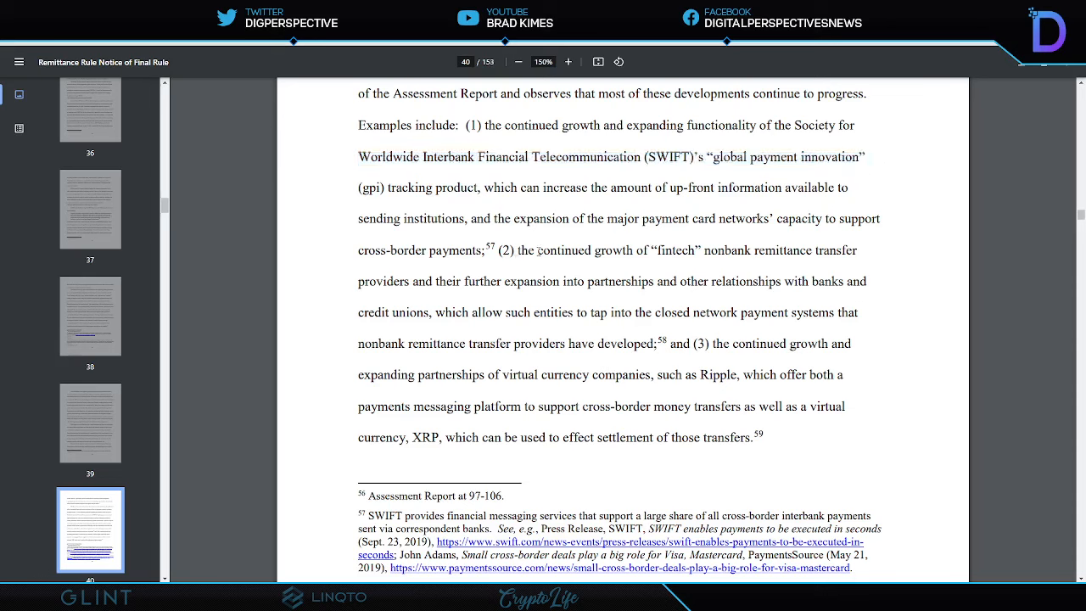
Highlight the passages on fintech remittance growth and Ripple's cross-border platform, then return to X.
drag(514, 251, 859, 251)
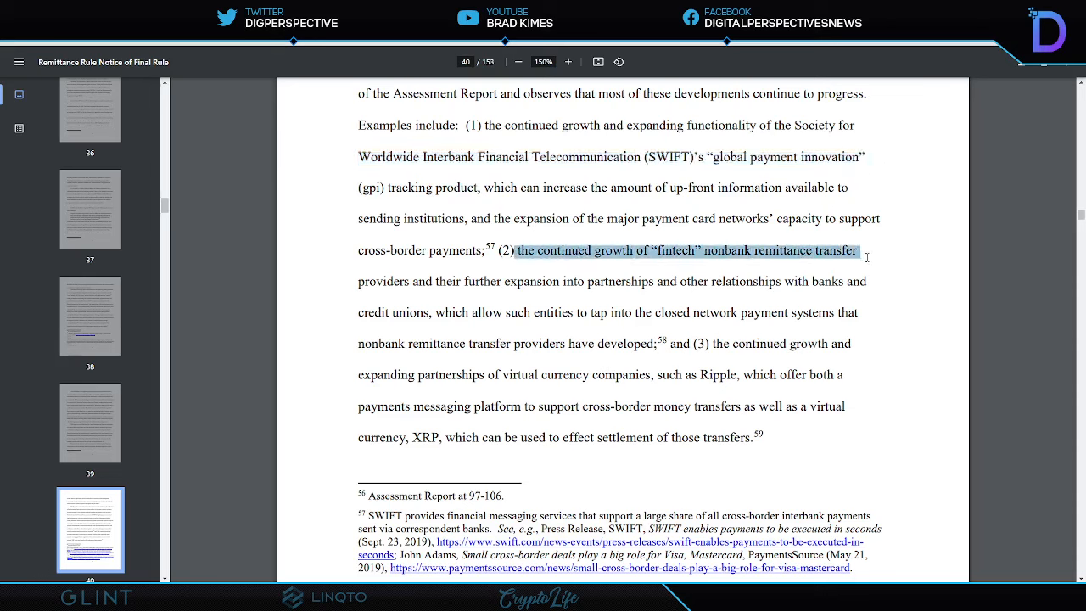
drag(867, 254, 861, 312)
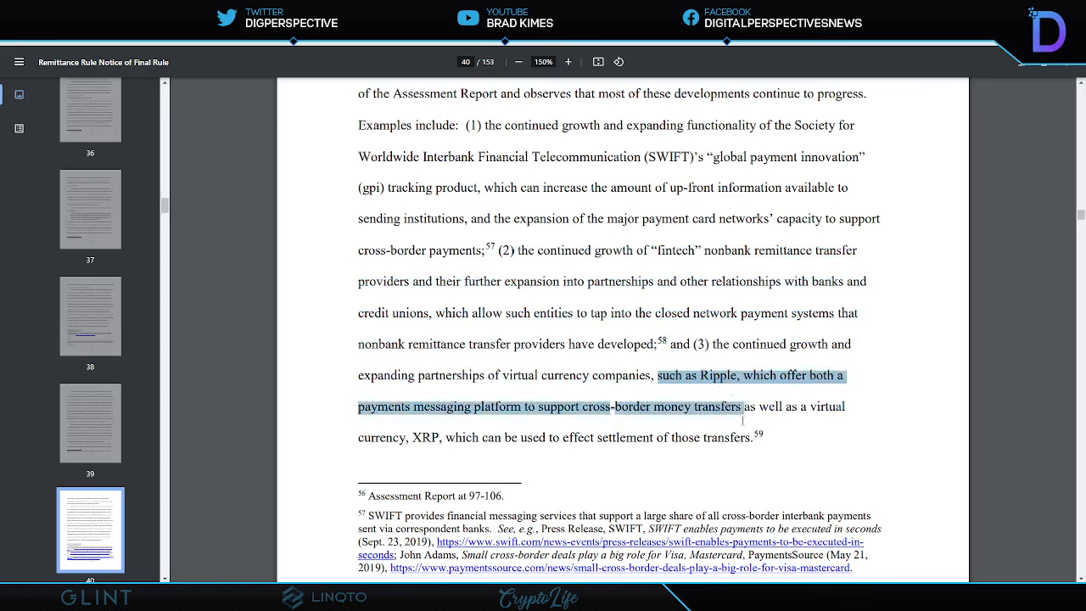
drag(741, 421, 760, 437)
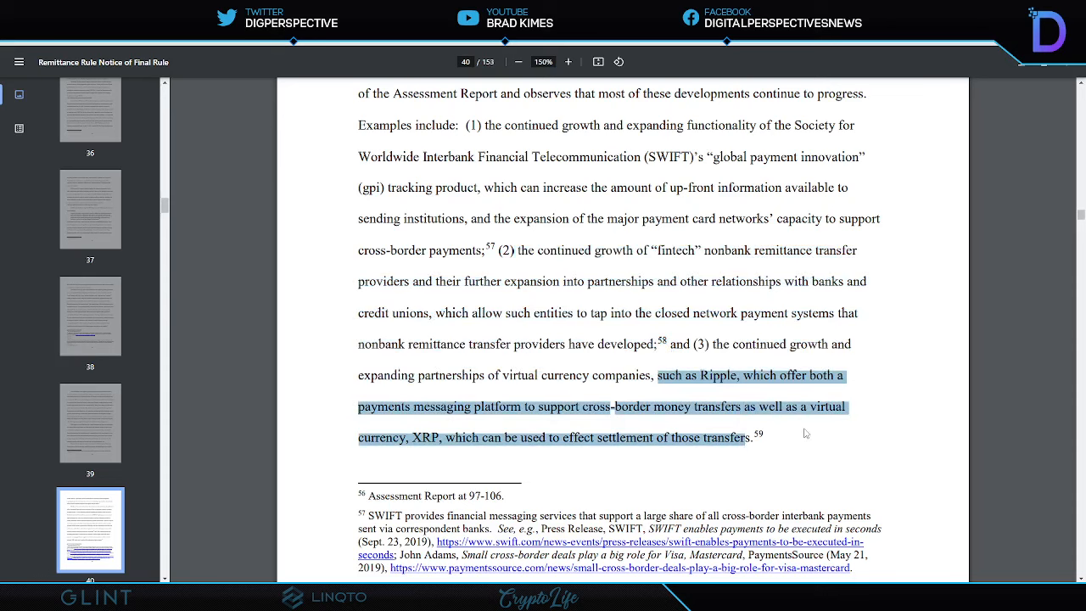
mouse_move(259, 146)
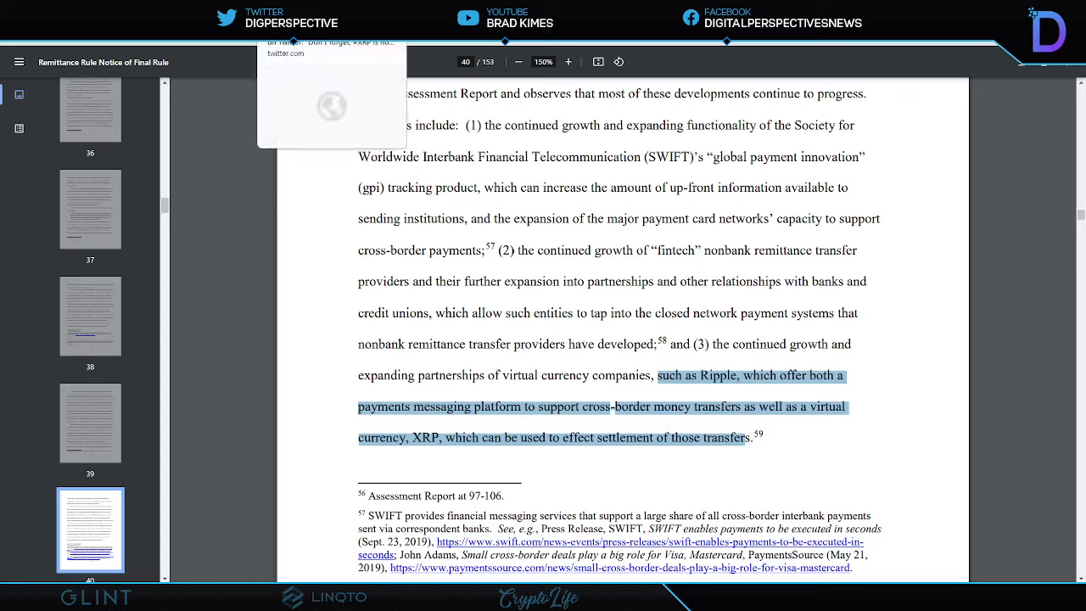
click(330, 102)
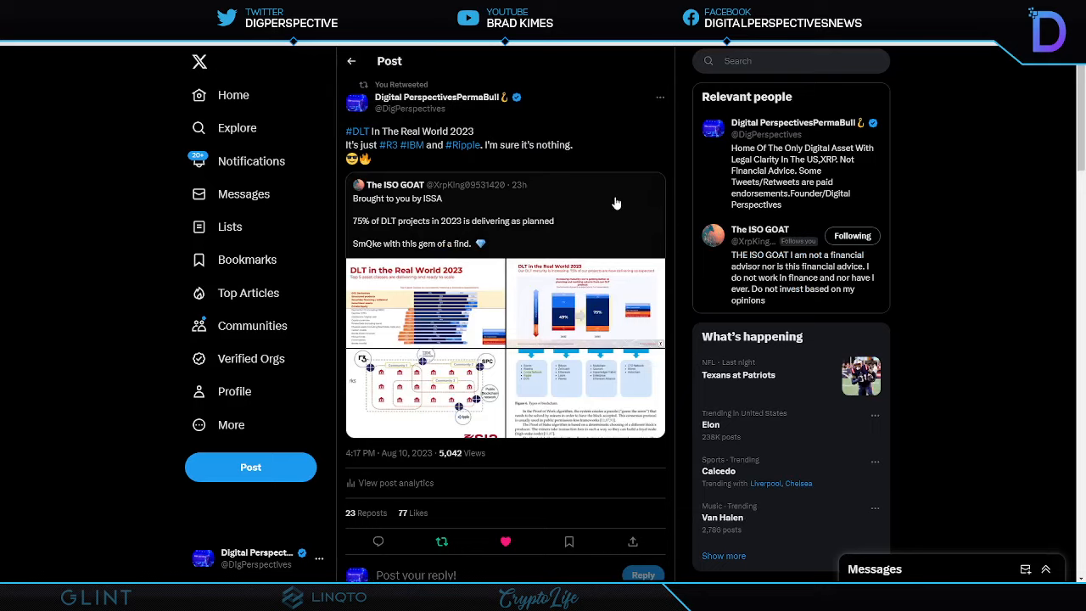
mouse_move(611, 205)
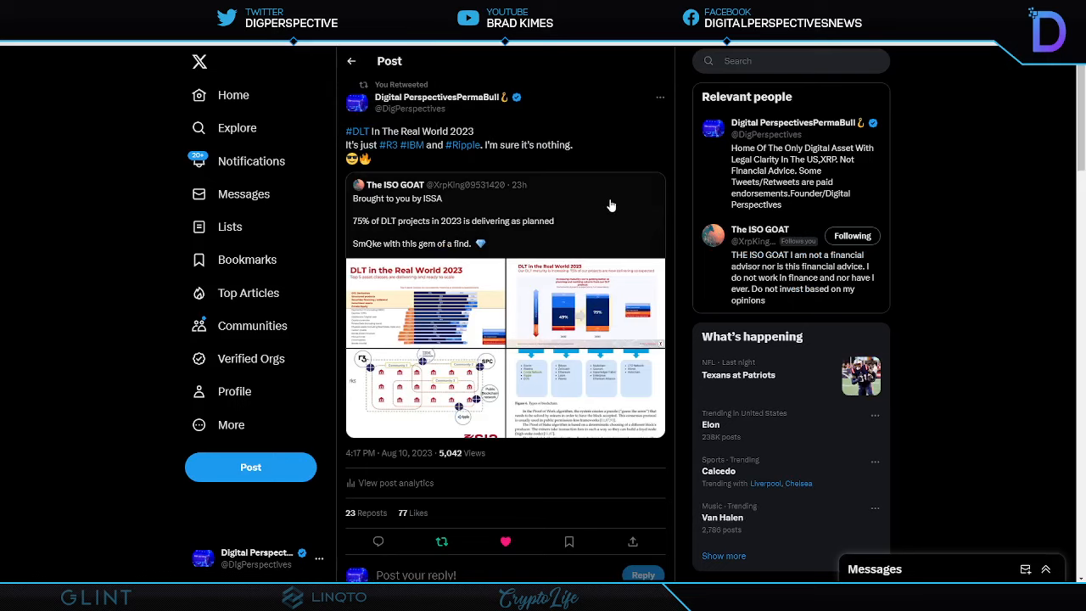
mouse_move(609, 205)
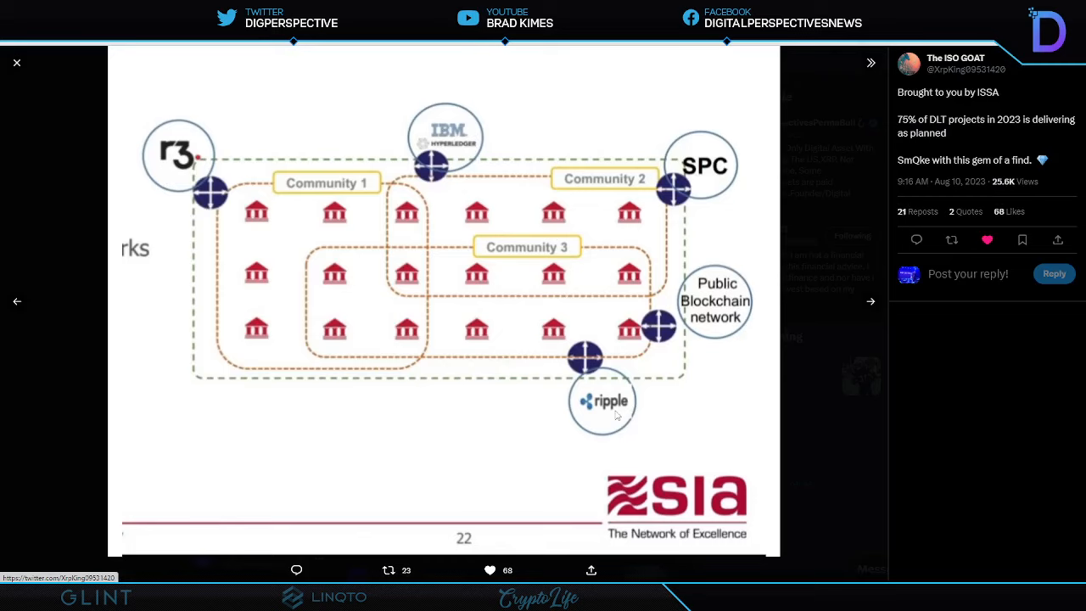
mouse_move(594, 390)
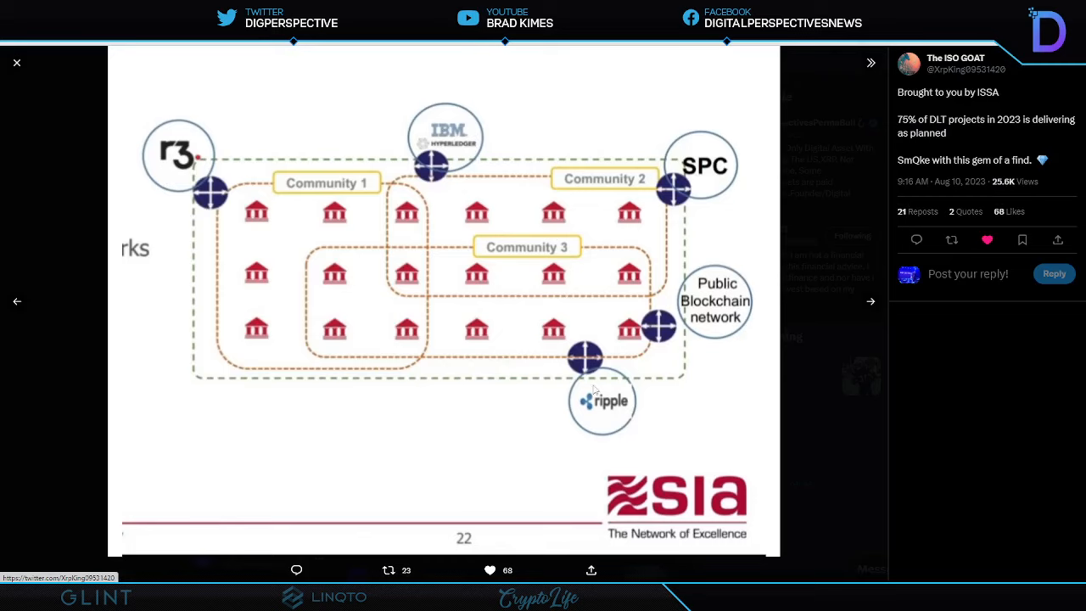
mouse_move(31, 85)
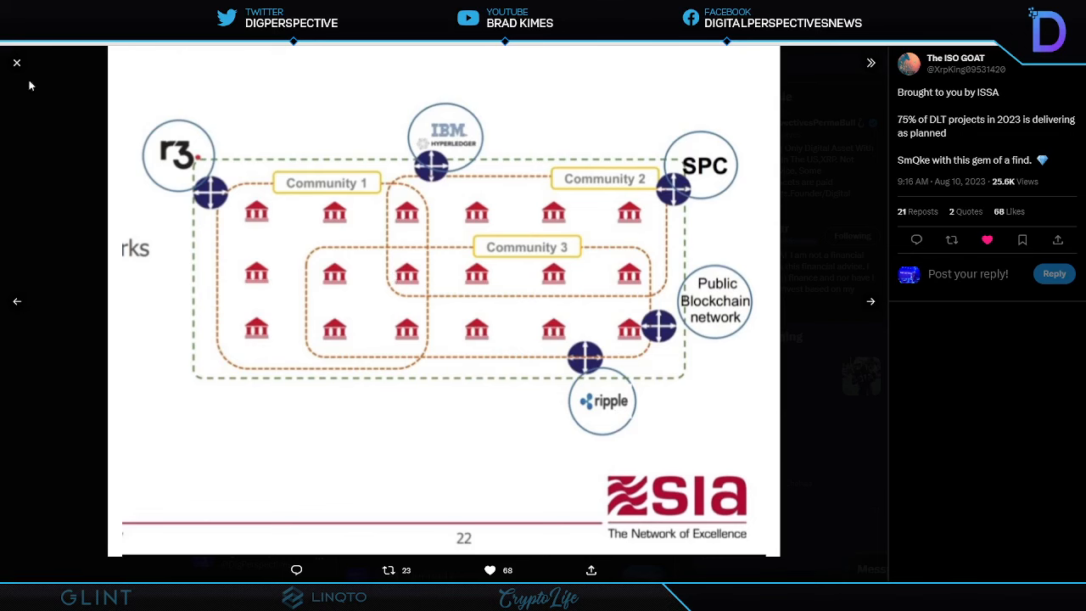
Close the enlarged ISSA diagram to return to the DLT In The Real World 2023 post.
click(17, 62)
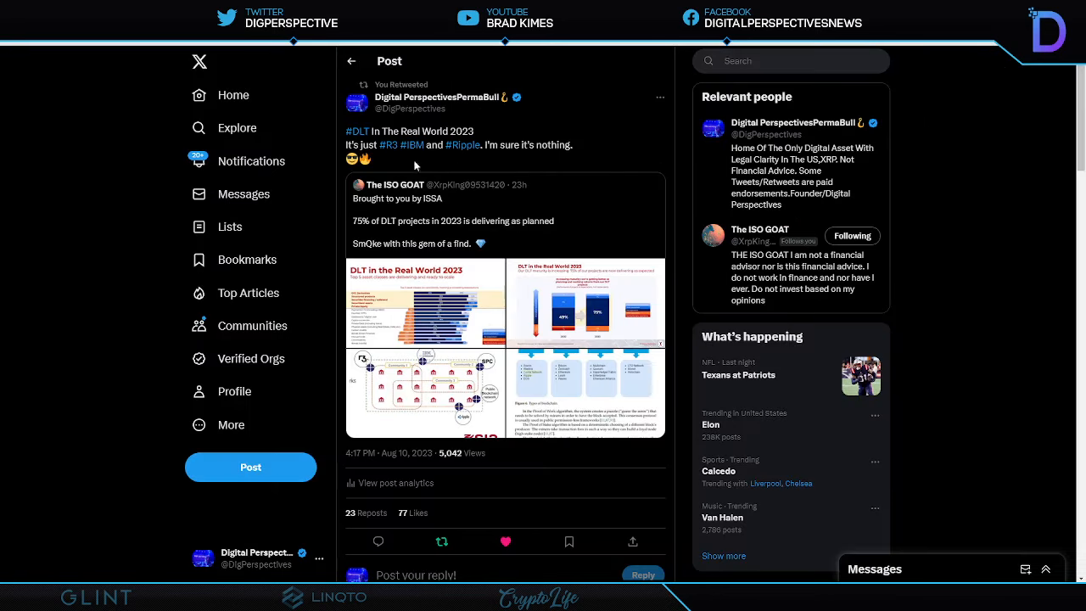
mouse_move(573, 108)
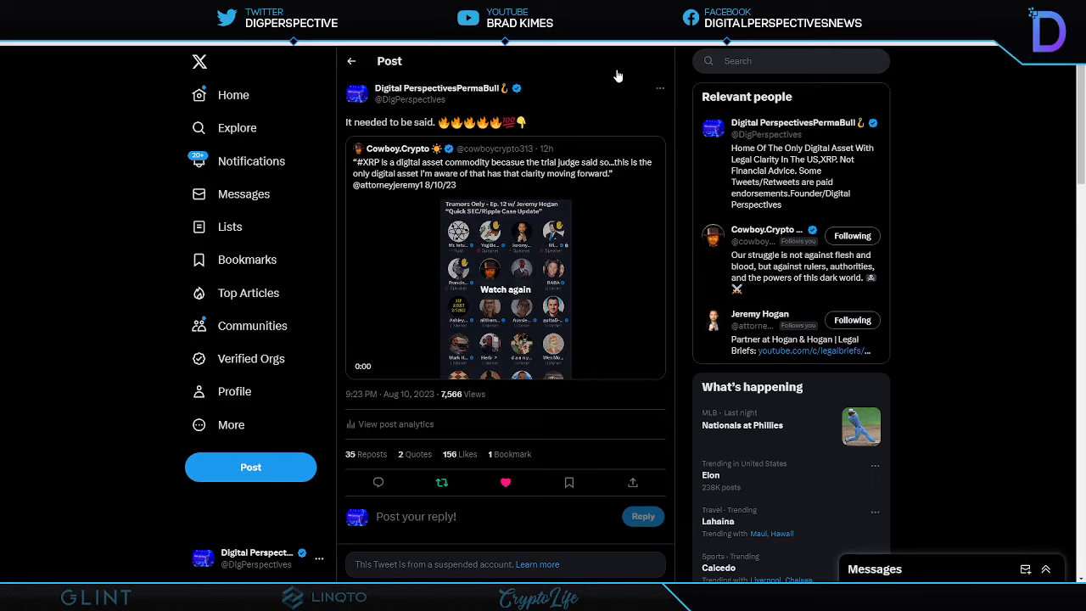
mouse_move(458, 285)
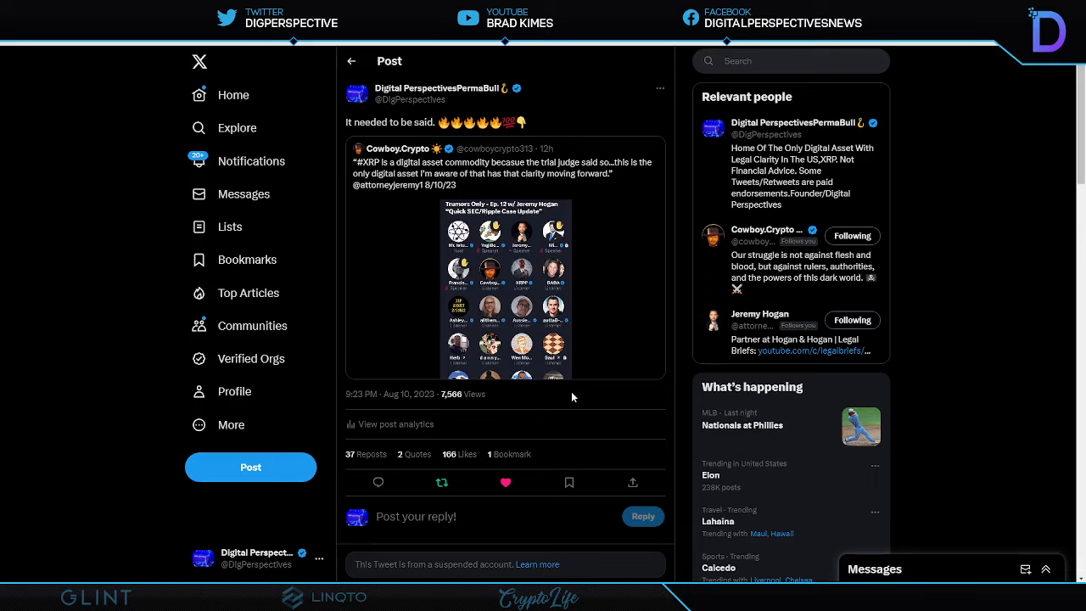
click(506, 285)
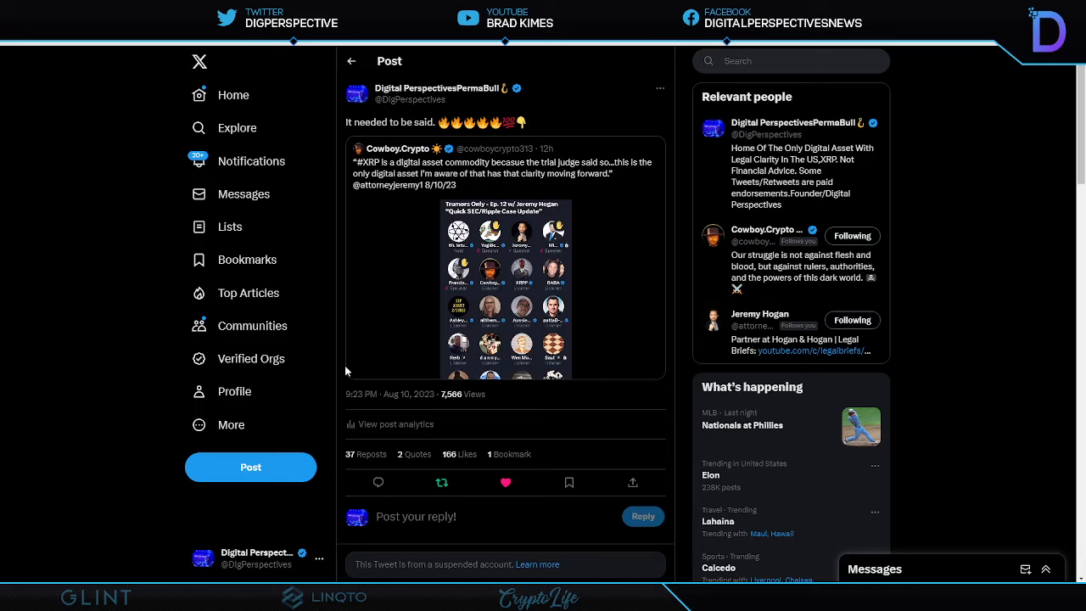
mouse_move(349, 370)
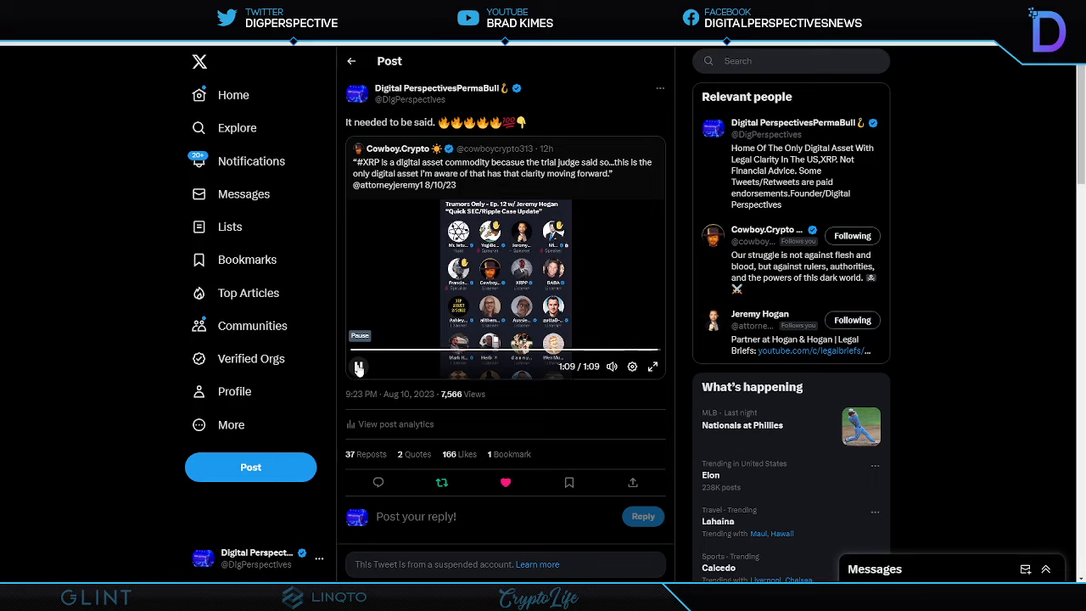
Play the quoted Cowboy.Crypto XRP clip through to its end at 1:09.
click(358, 367)
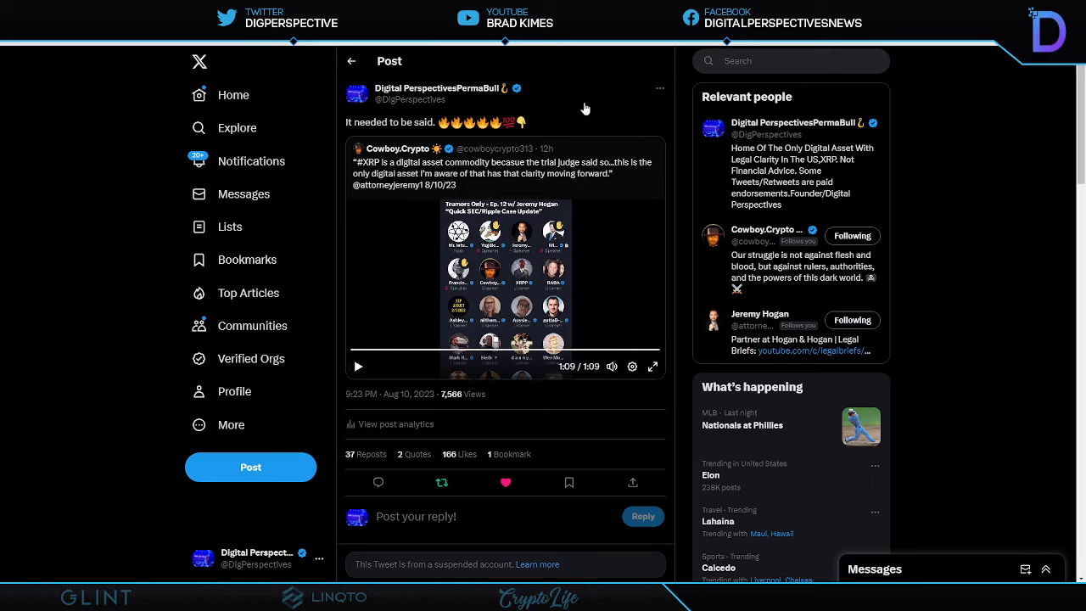
mouse_move(590, 109)
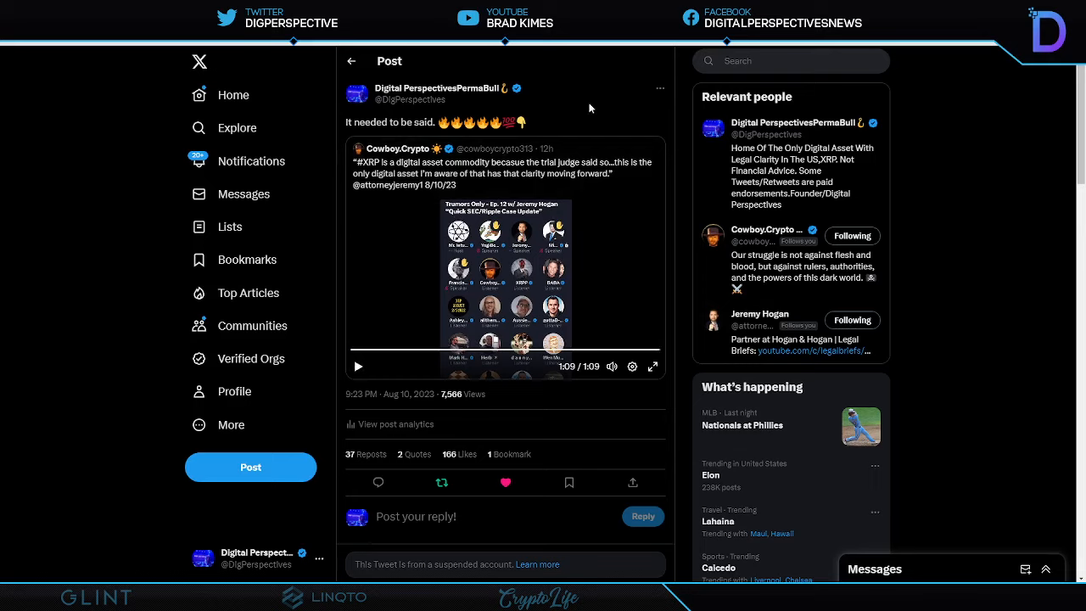